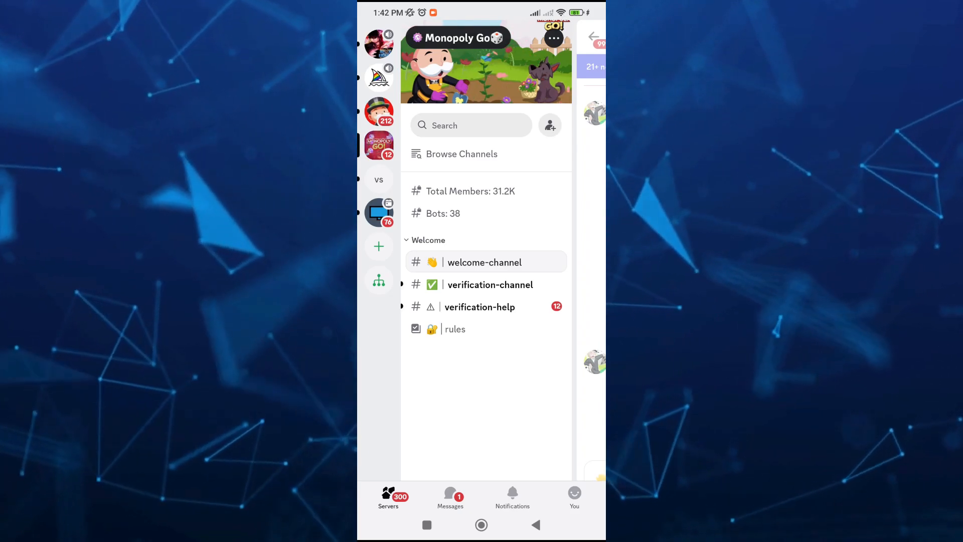
# Step: Go to your own profile page and bring up the account settings
pyautogui.click(574, 496)
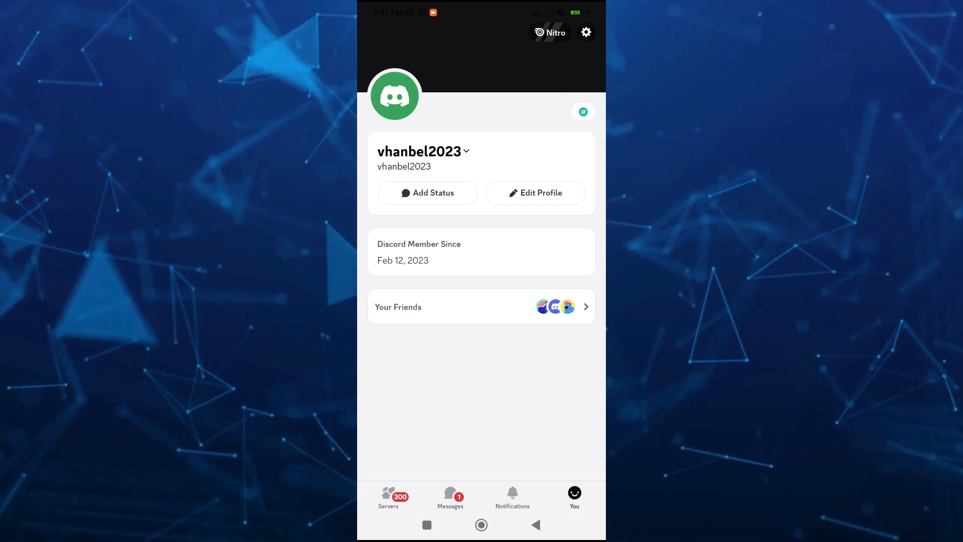
pyautogui.click(585, 32)
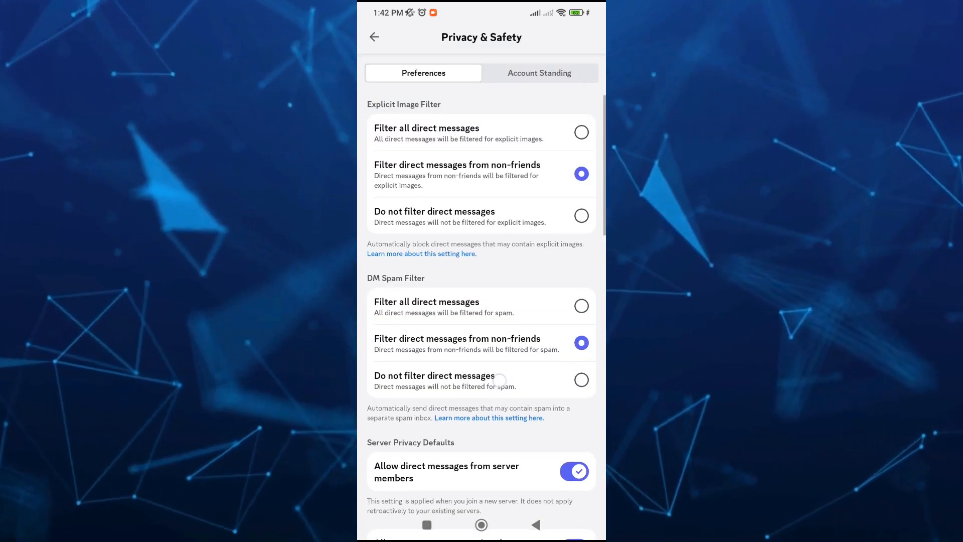
# Step: Scroll the Privacy & Safety page down to the Activity Status toggle and data-usage section
pyautogui.scroll(-3)
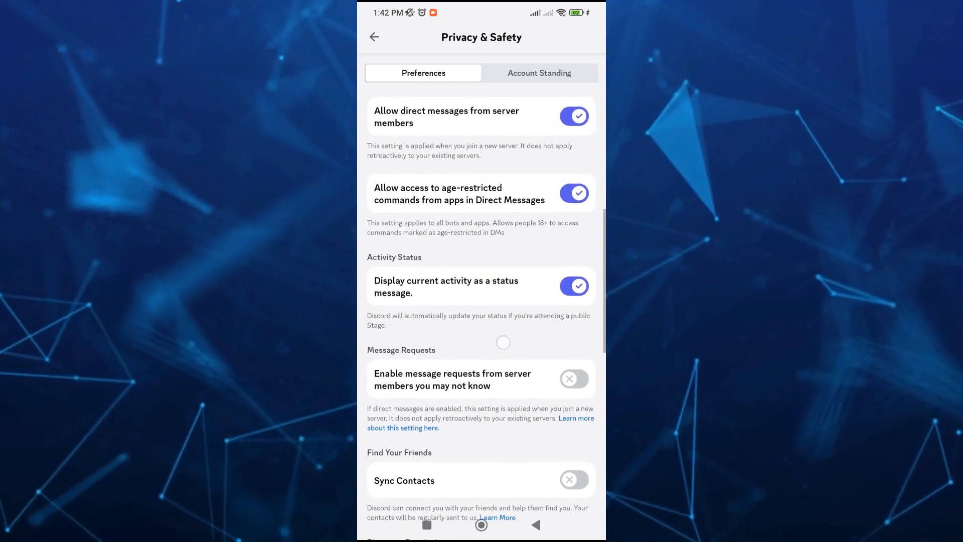
pyautogui.scroll(-3)
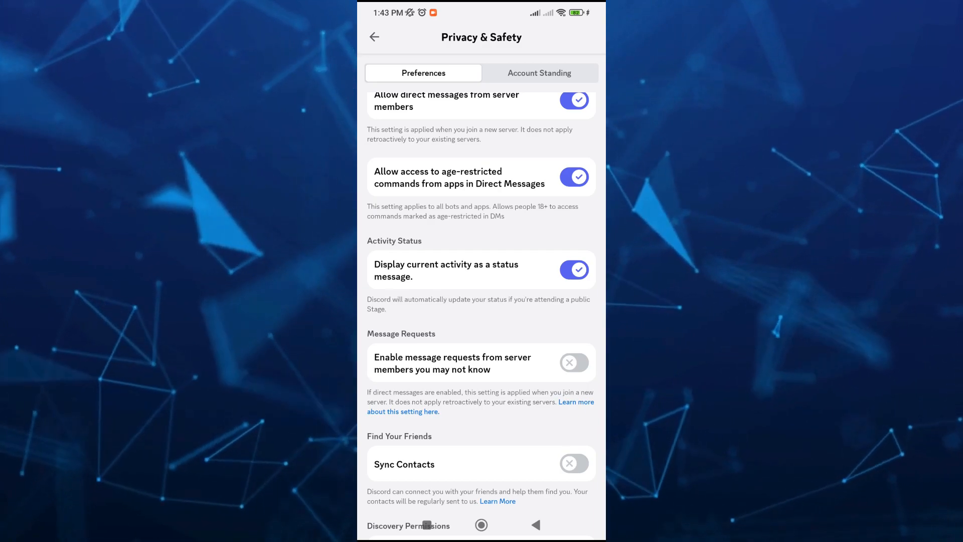
pyautogui.scroll(-3)
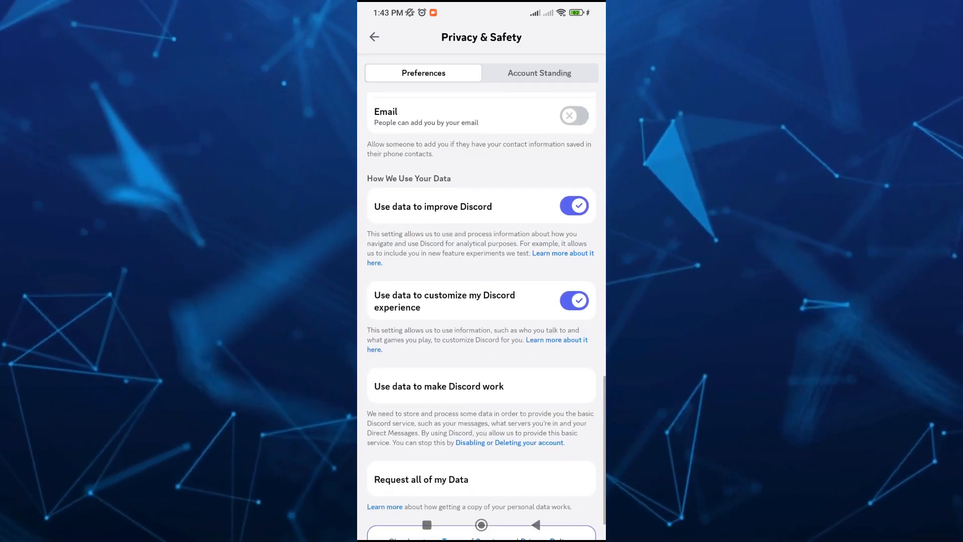
pyautogui.scroll(3)
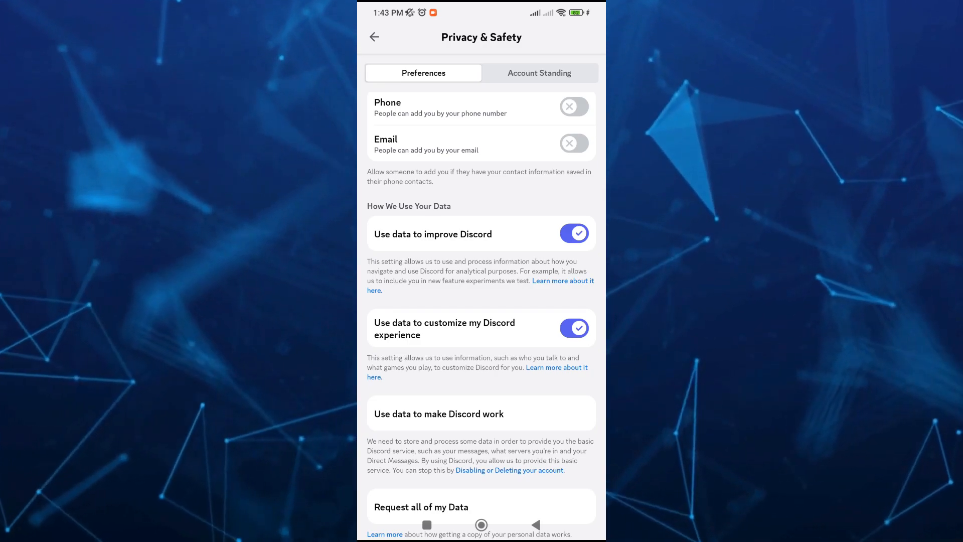
pyautogui.click(373, 38)
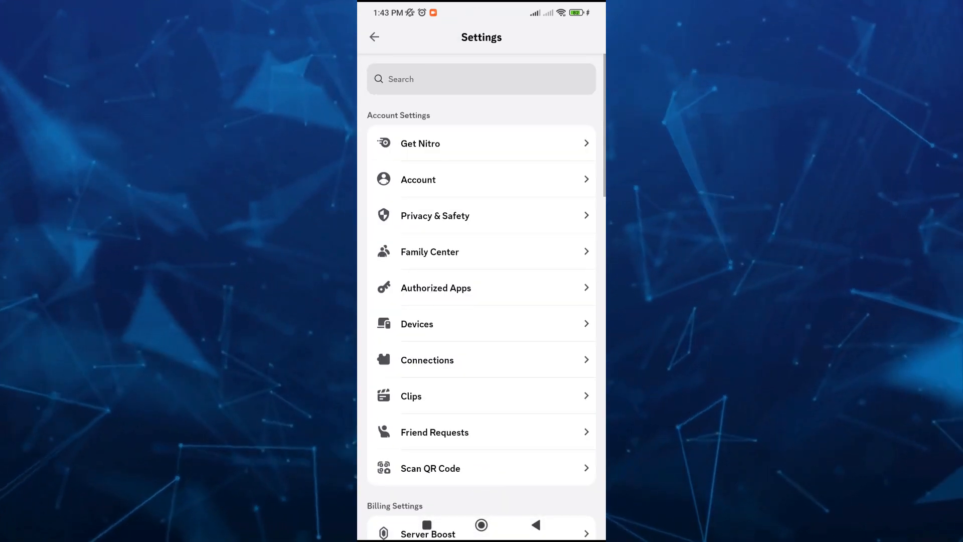
# Step: Return to the profile page and start adding a custom status
pyautogui.click(374, 37)
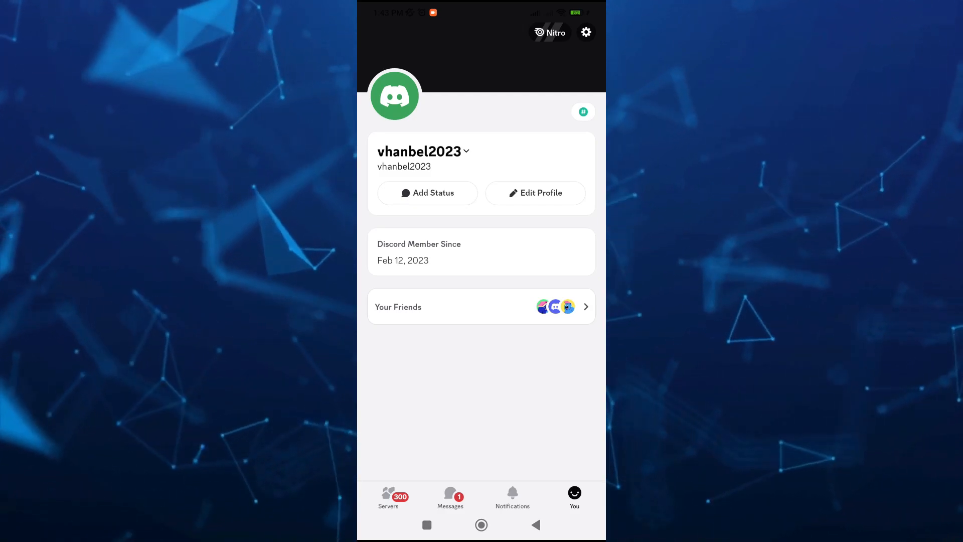
pyautogui.click(427, 192)
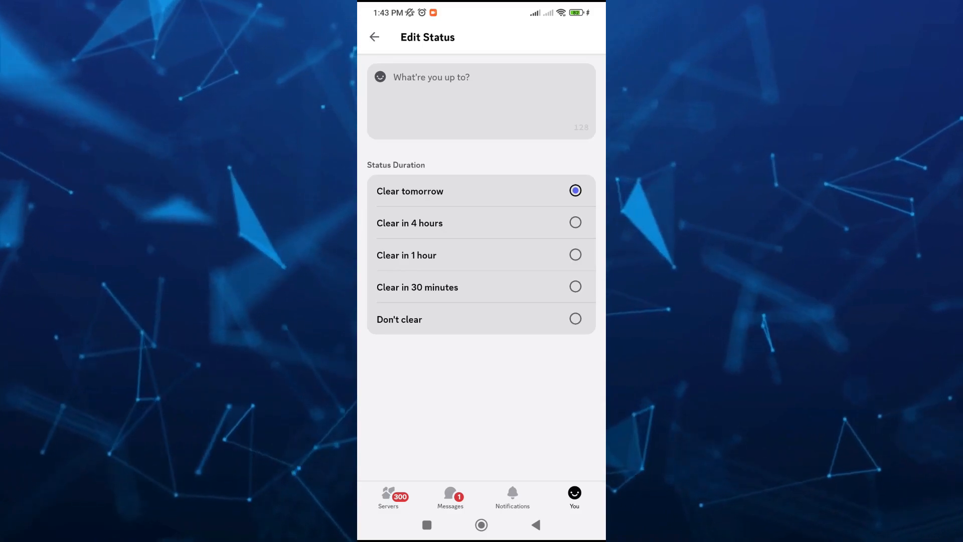
# Step: Enter 'Playing Monopoly Go' as the custom status text
pyautogui.click(480, 101)
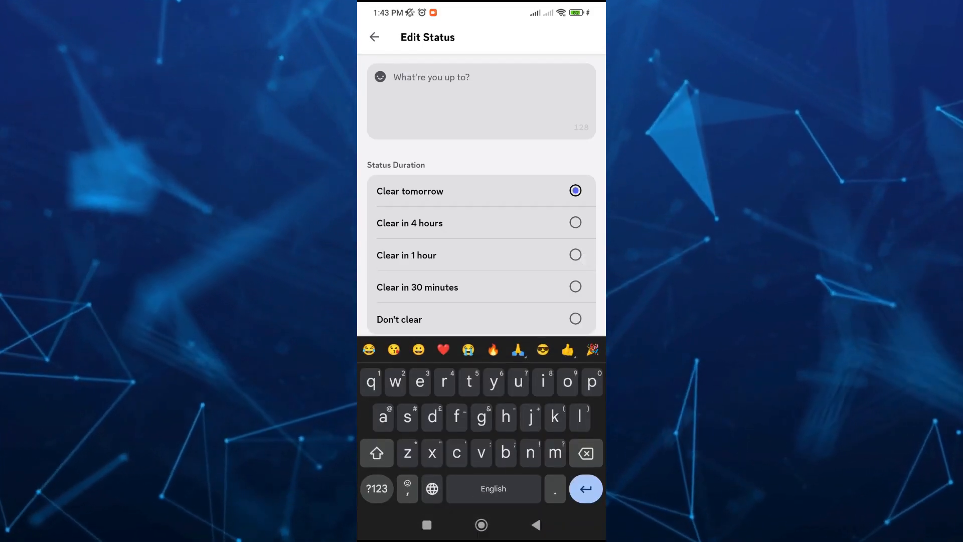
pyautogui.write('Playing Monopoly G')
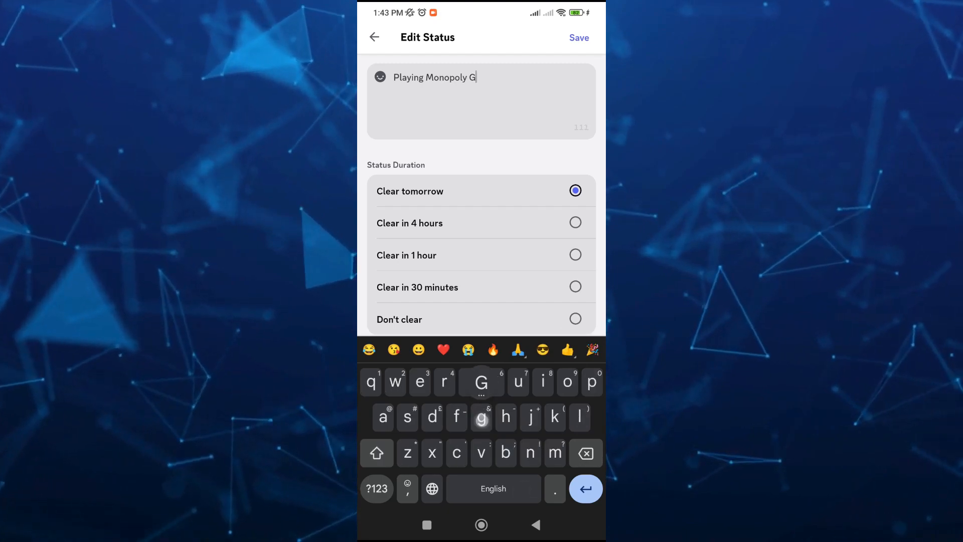
pyautogui.write('o')
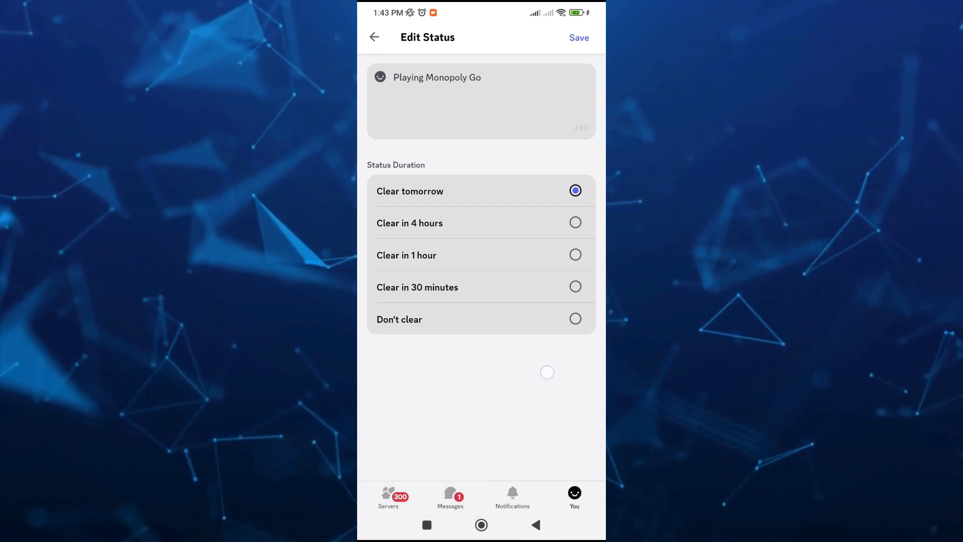